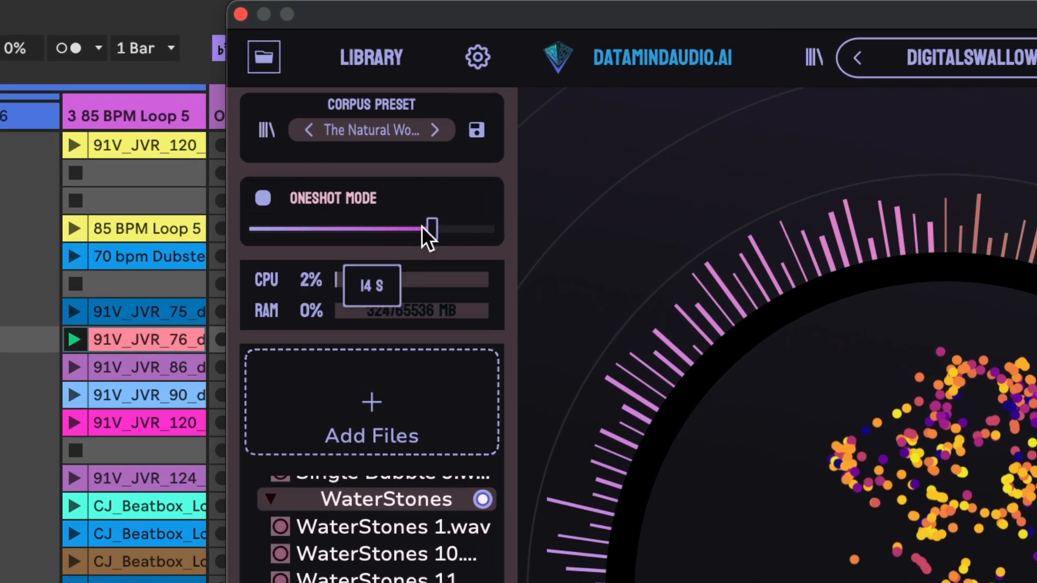
Shorten the Oneshot Mode length to about 14 seconds.
drag(430, 229, 349, 229)
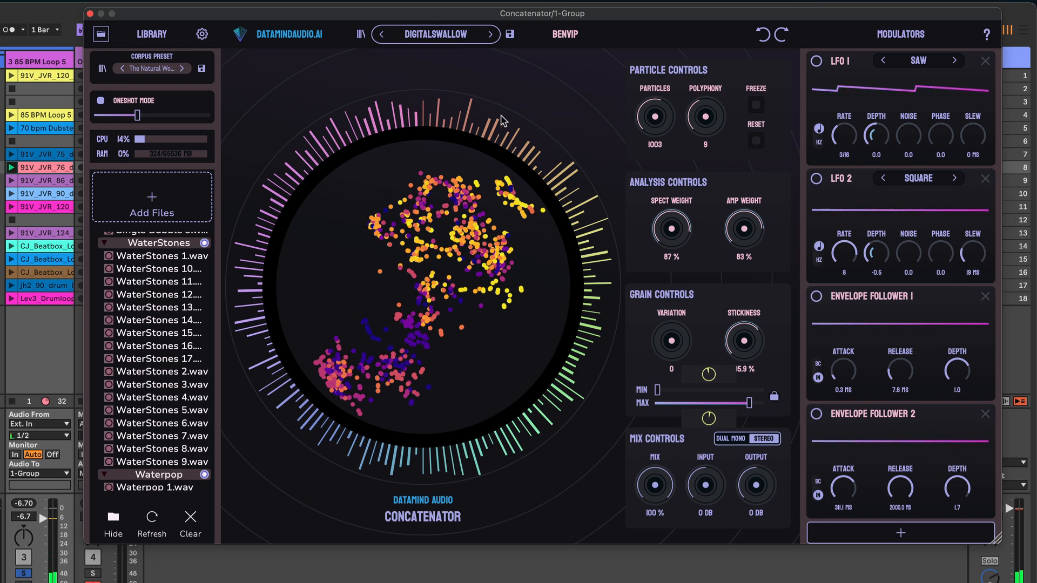
mouse_move(491, 35)
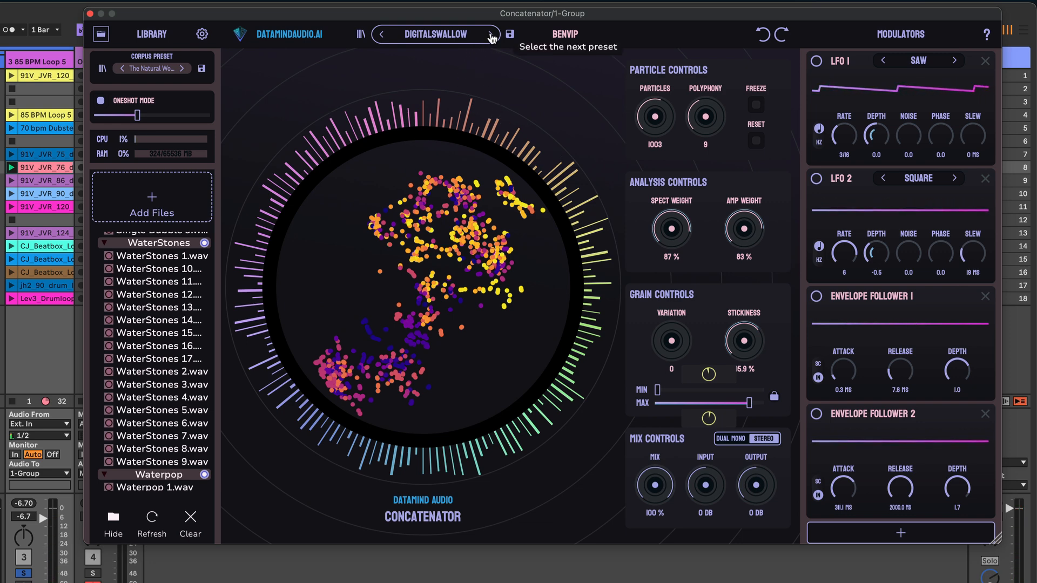
Step through the next presets from Digitalswallow past Drum Blender and Drum City to Earthy Randomsizes.
click(488, 33)
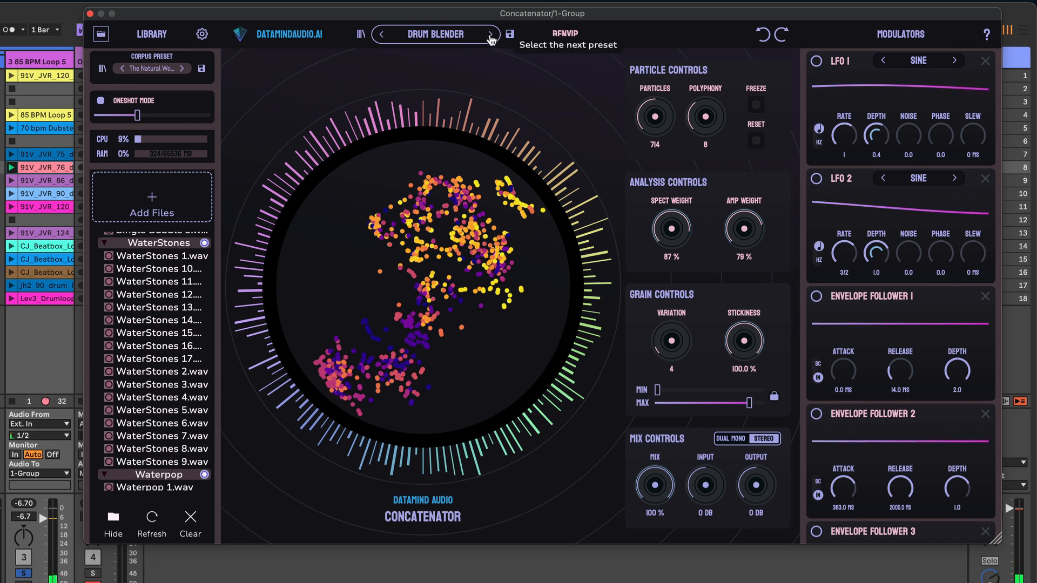
mouse_move(475, 107)
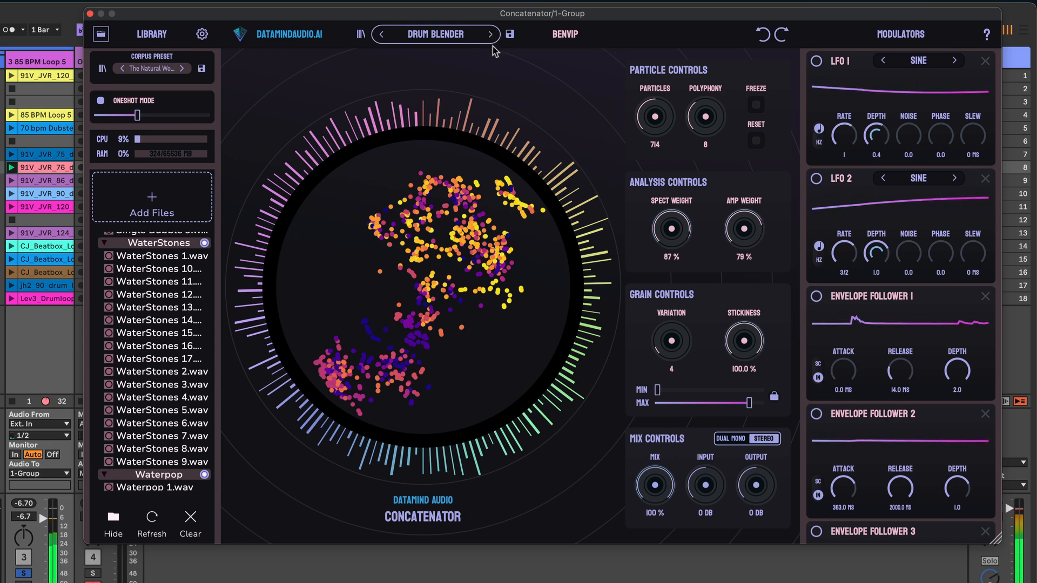
click(490, 34)
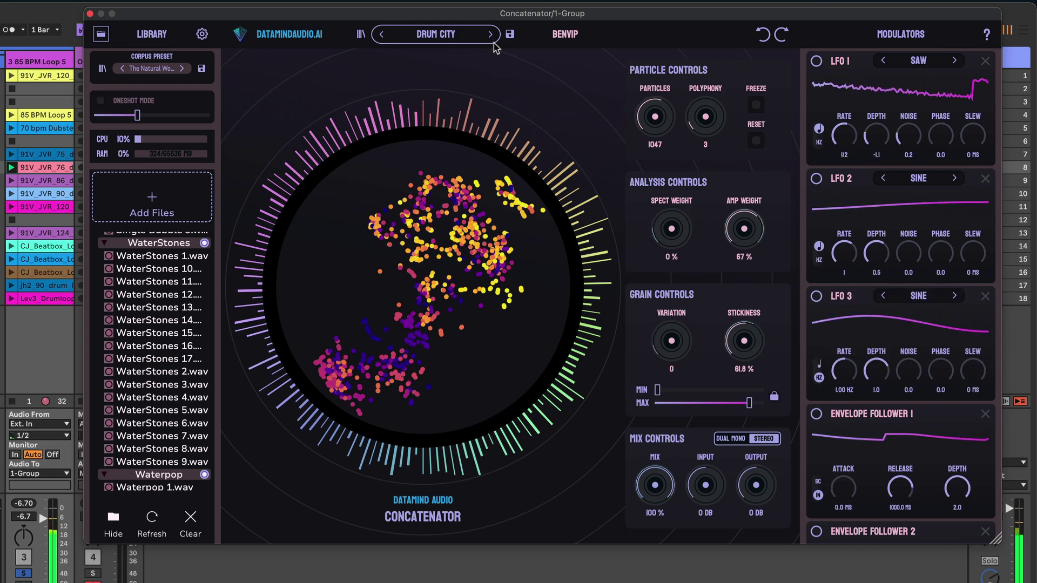
click(490, 34)
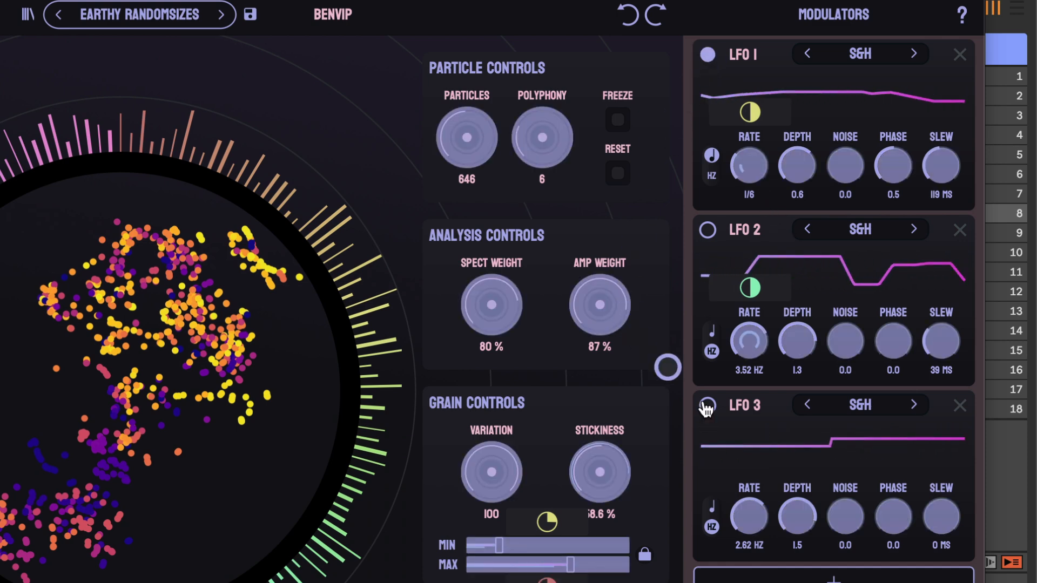
Review Earthy Randomsizes' LFO 1–3 set to S&H in the Modulators panel.
scroll(down, 3)
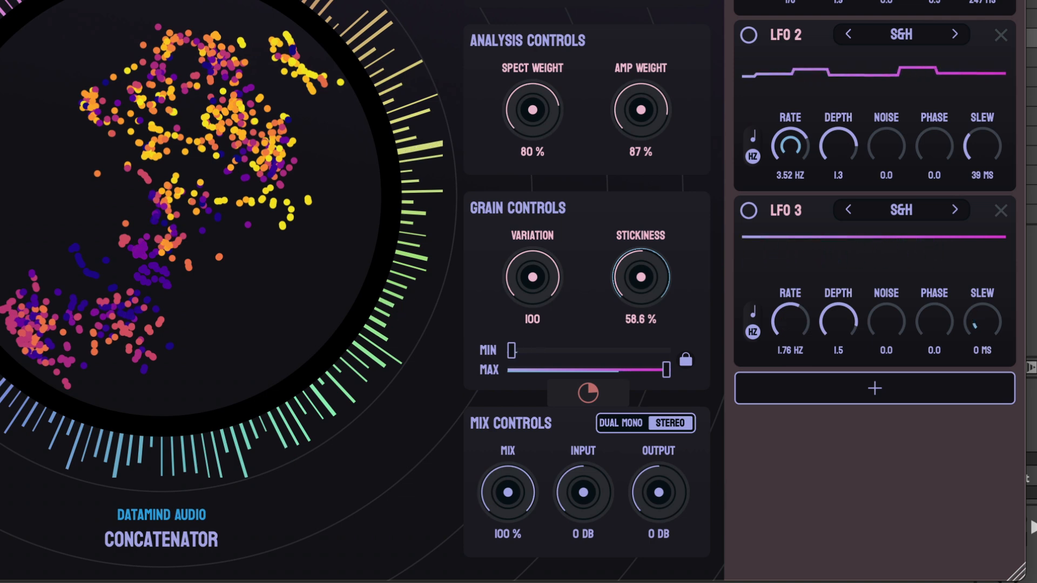
mouse_move(604, 340)
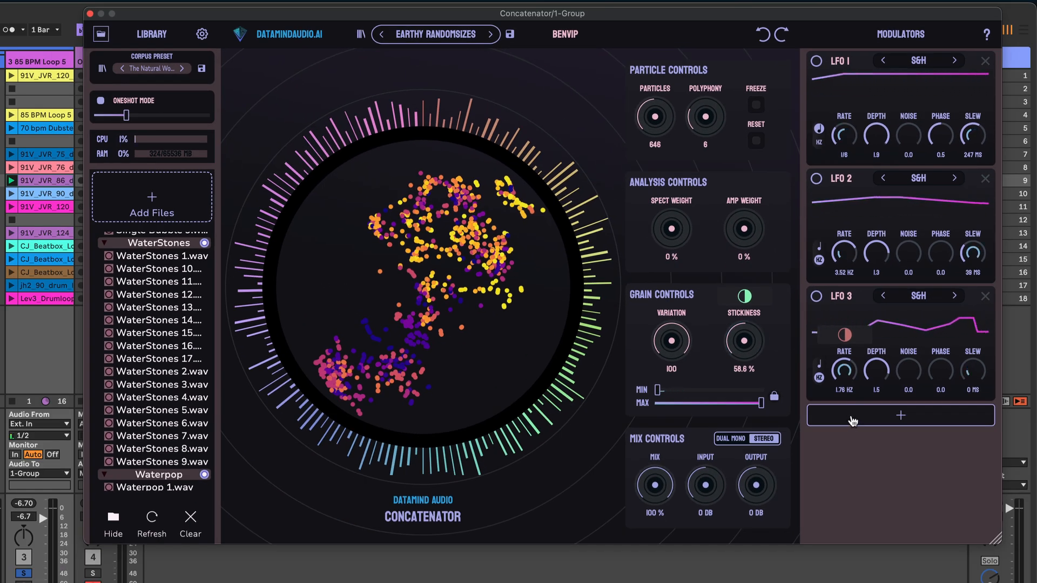
Add Envelope Follower 1 at depth 0.1 alongside the S&H LFOs.
click(901, 415)
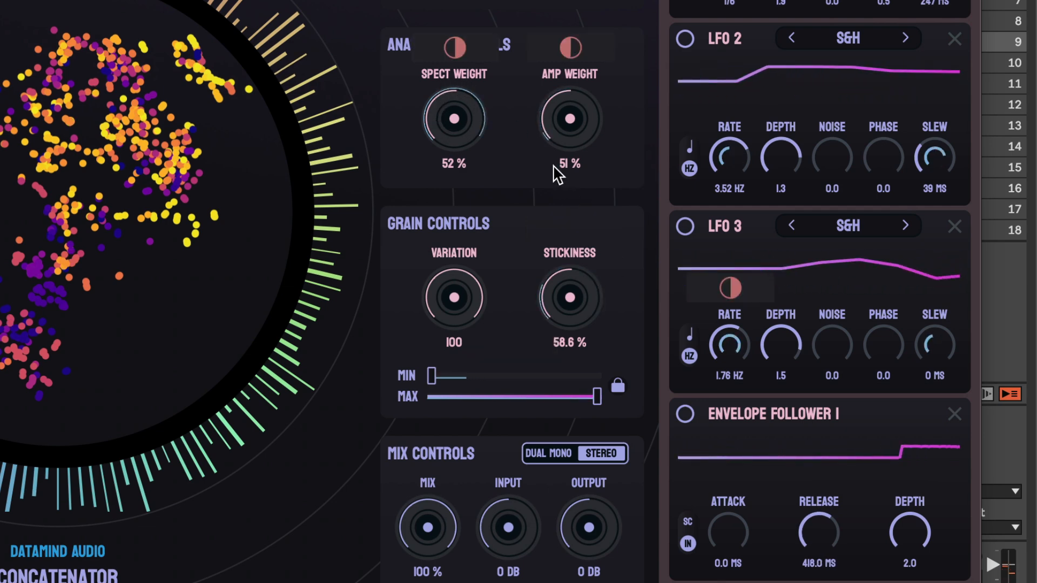
mouse_move(579, 128)
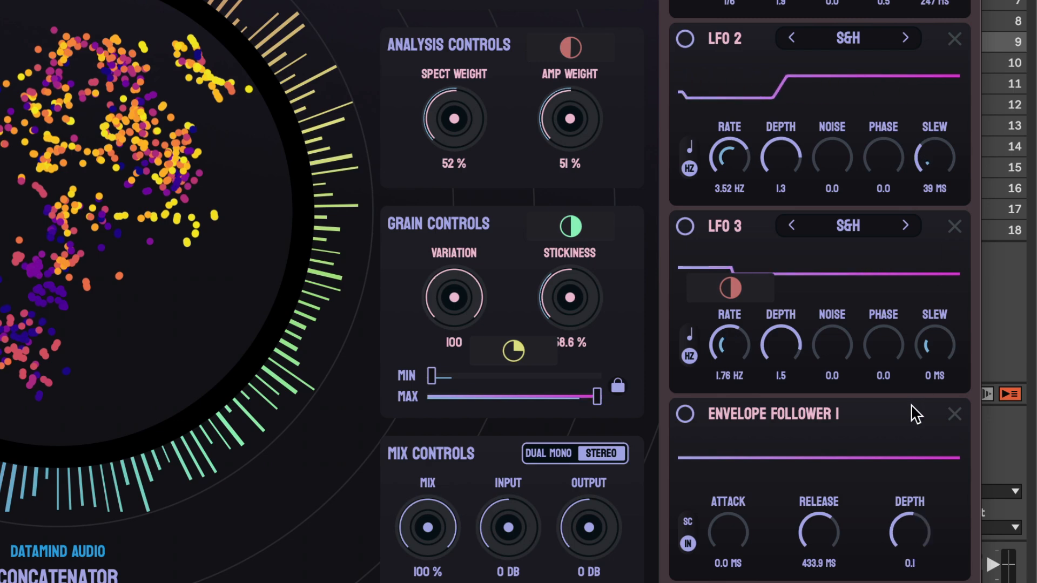
Add LFO 4 with a square shape to the patch's modulators.
drag(908, 530, 908, 549)
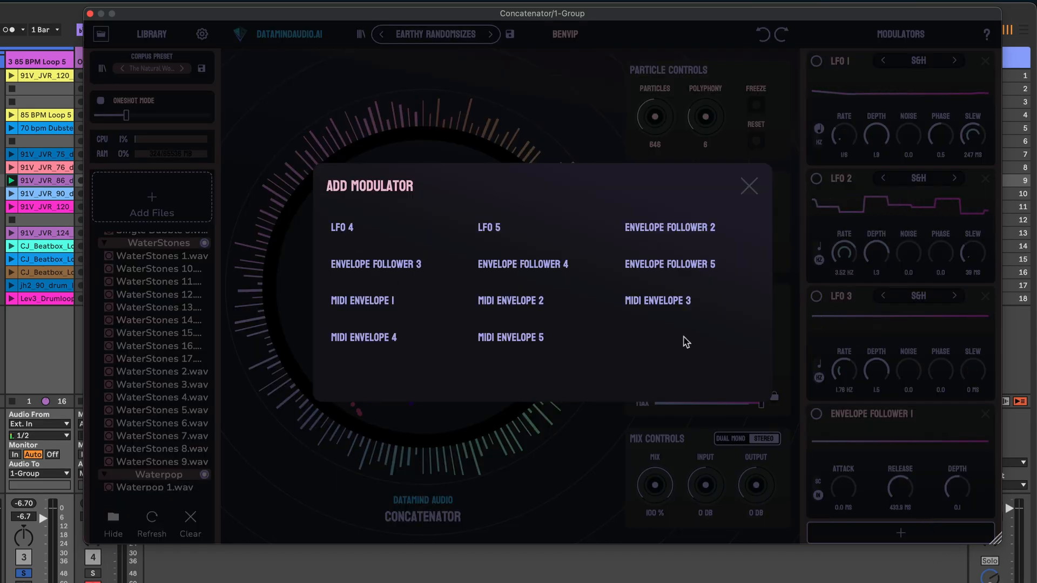
click(341, 227)
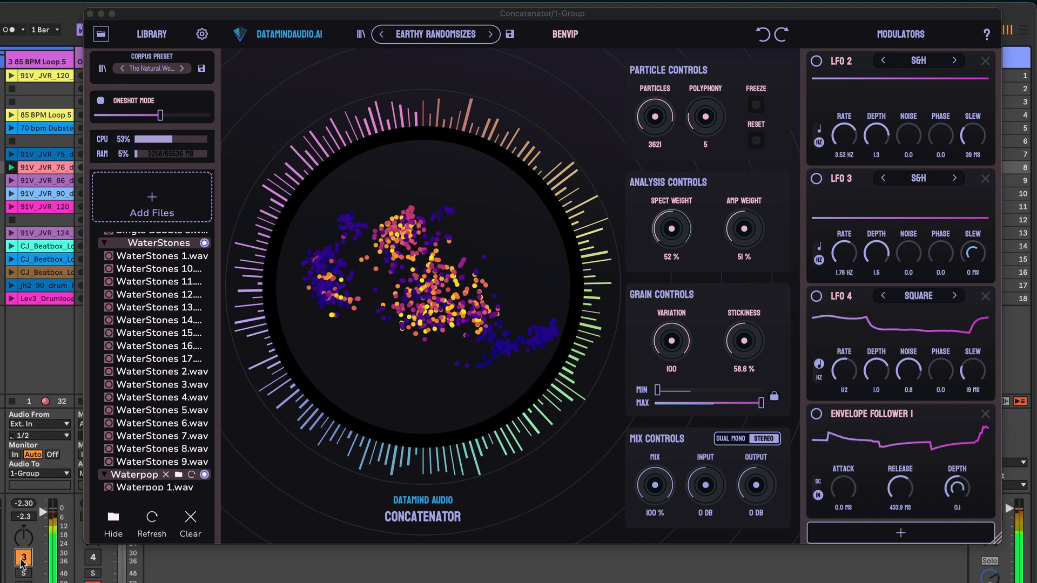
Add MIDI Envelope 1 to the patch's modulators.
click(901, 534)
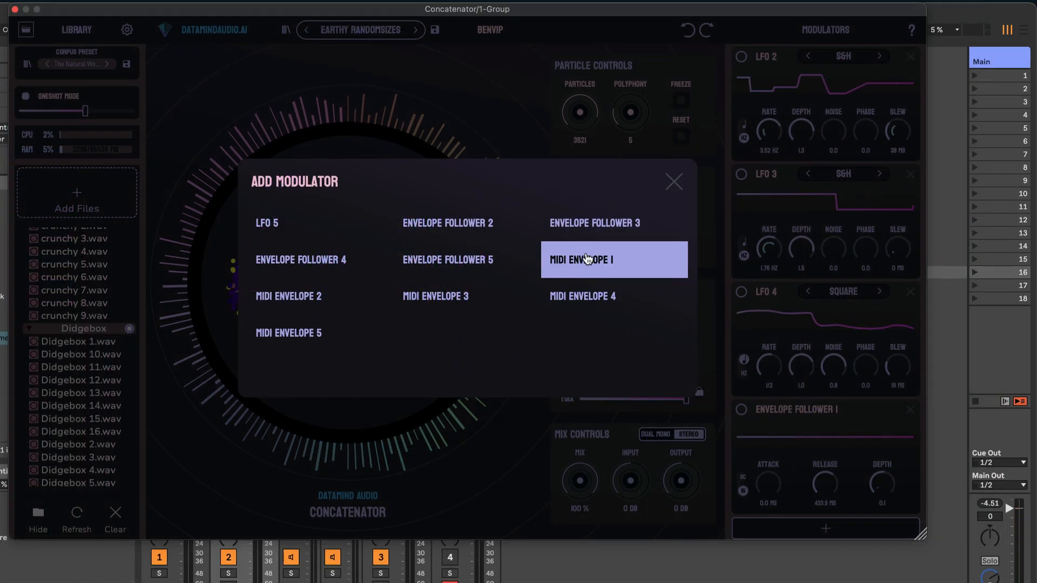
click(614, 260)
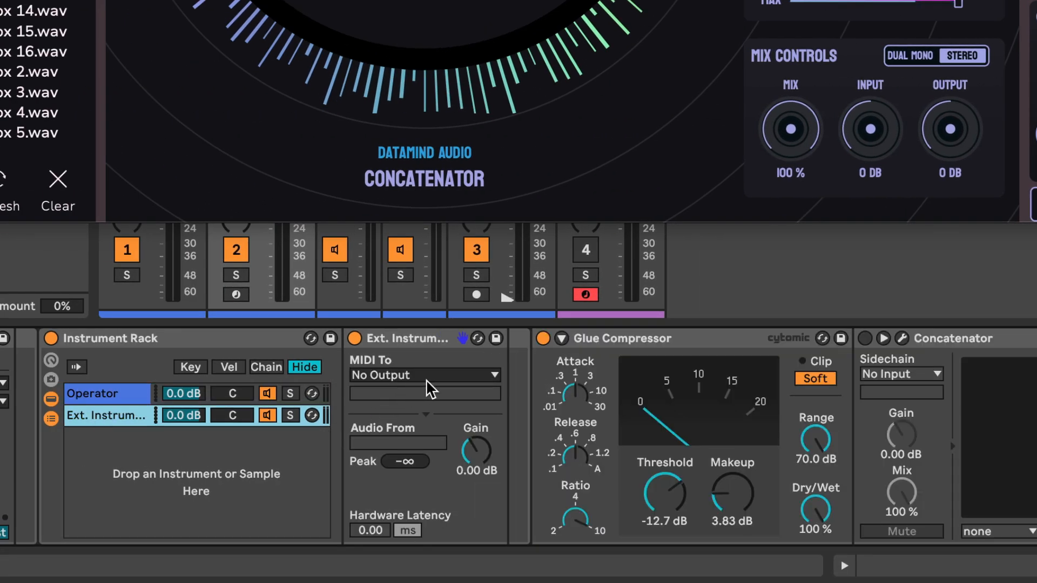
Route the Ext. Instrument's MIDI To output to the Concatenator track.
click(424, 376)
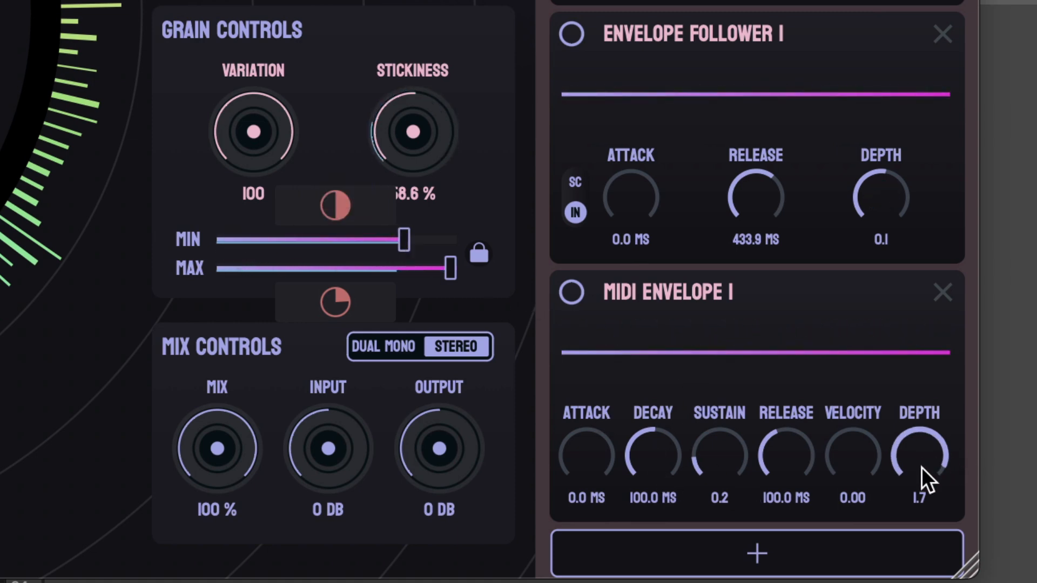
Invert MIDI Envelope 1's depth from 1.7 to -2.0 and move on to the Zee vs Halfred patch.
drag(918, 453, 918, 489)
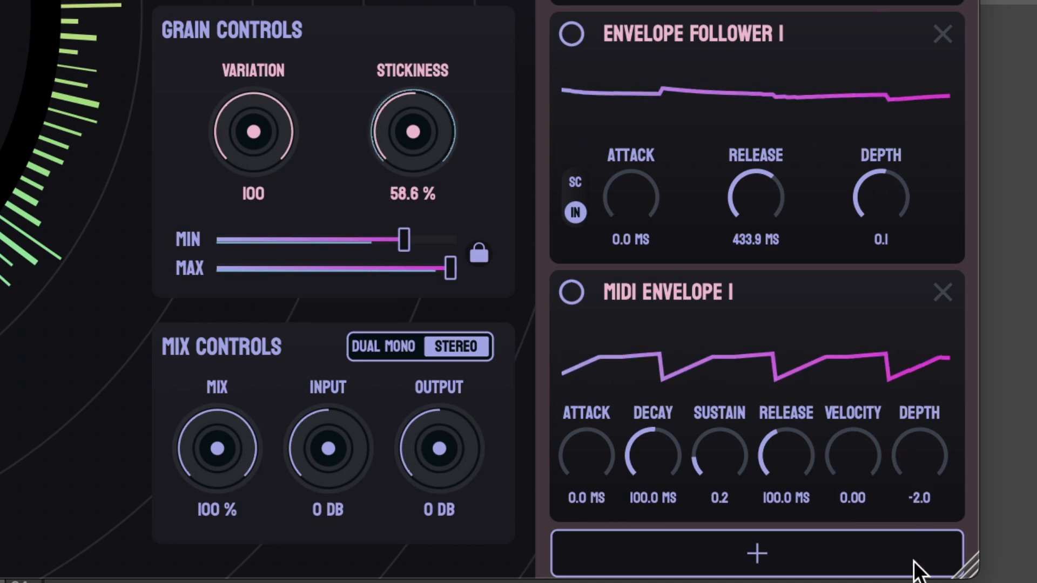
drag(400, 240, 328, 240)
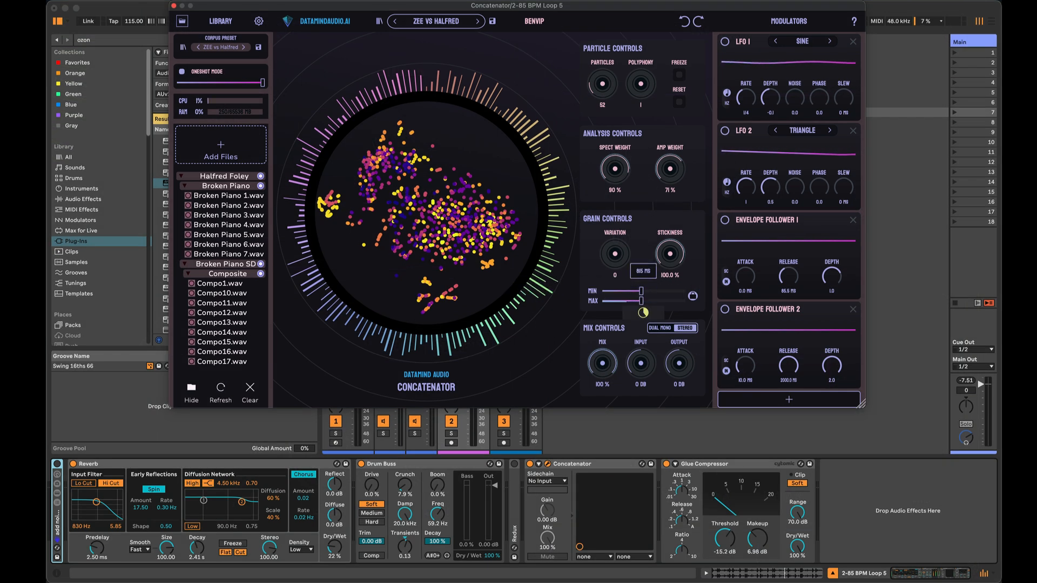
Lower stickiness to about 59.7%, lock grain min/max together and shrink them to 0 ms.
drag(643, 291, 635, 291)
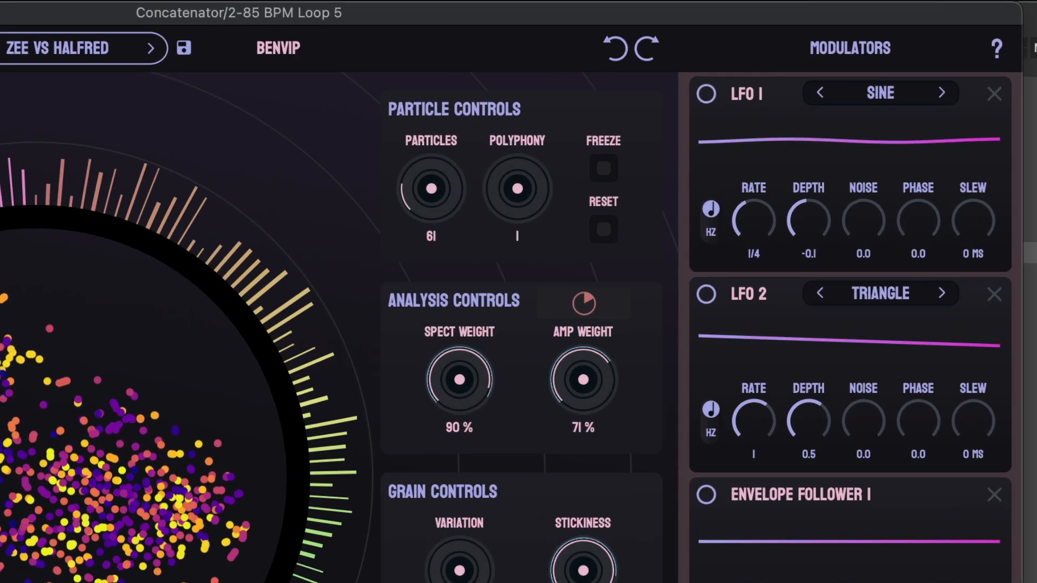
drag(431, 188, 431, 205)
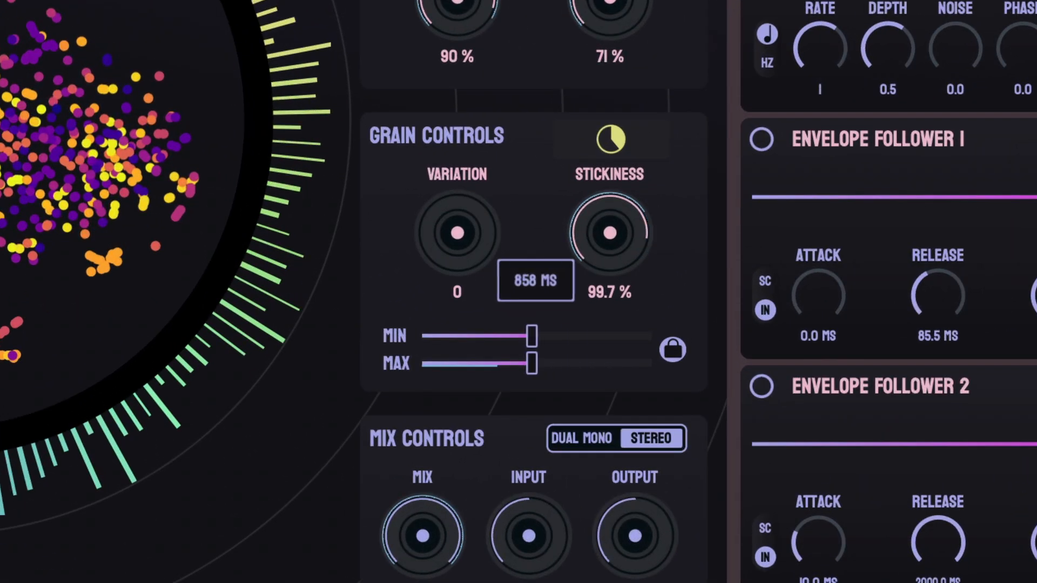
drag(532, 336, 512, 336)
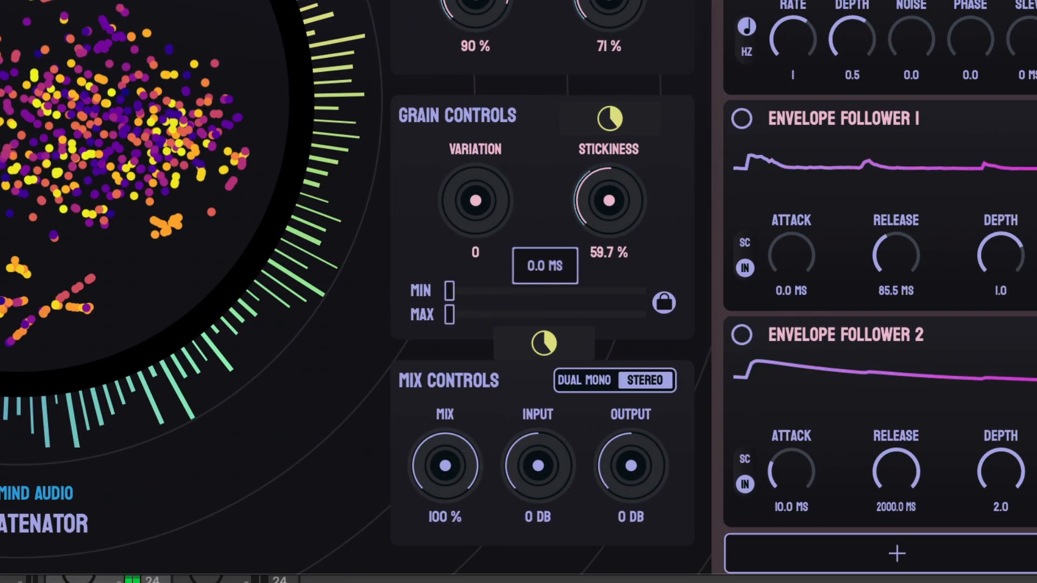
Sweep the locked grain length up to 1.5 s, then down to about 2 ms.
drag(450, 314, 625, 314)
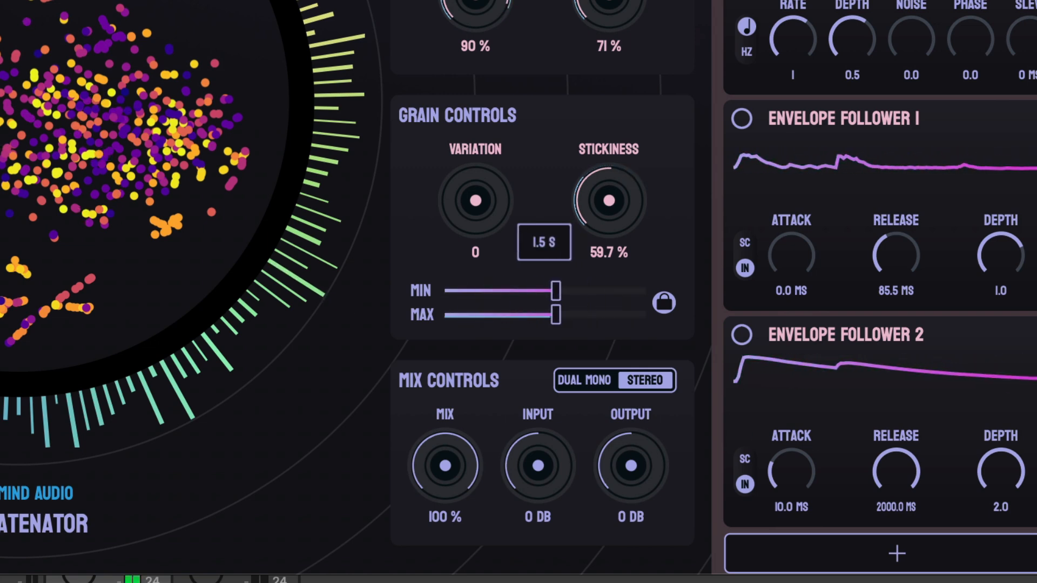
drag(552, 289, 460, 290)
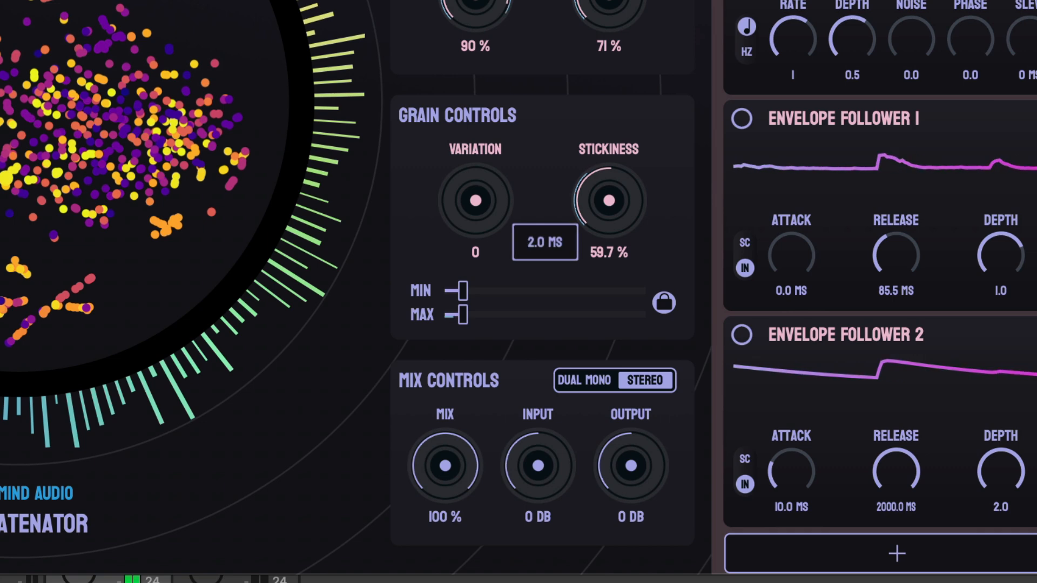